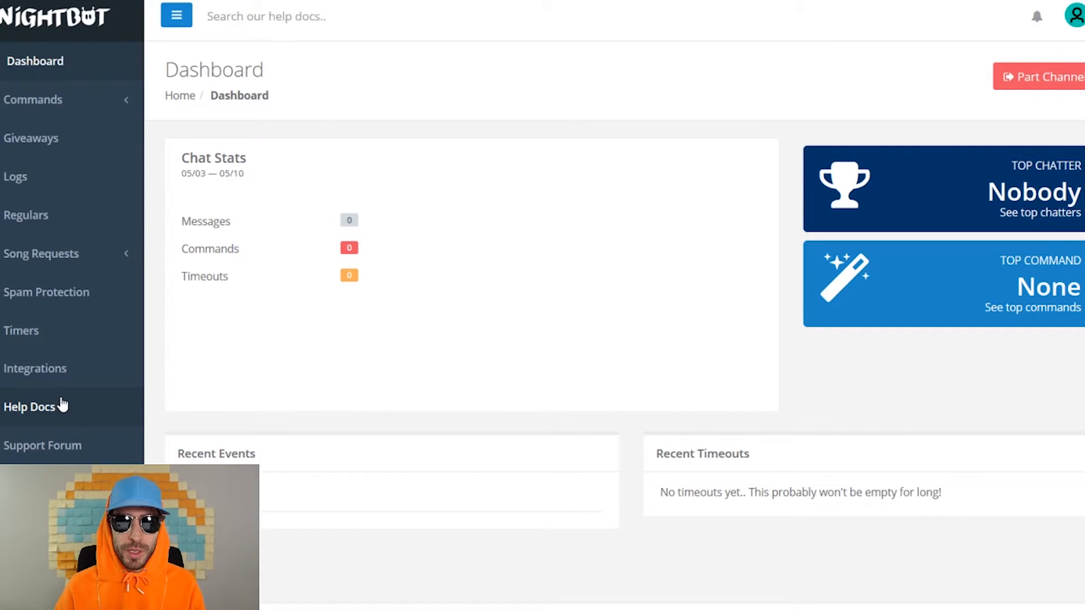
mouse_move(31, 138)
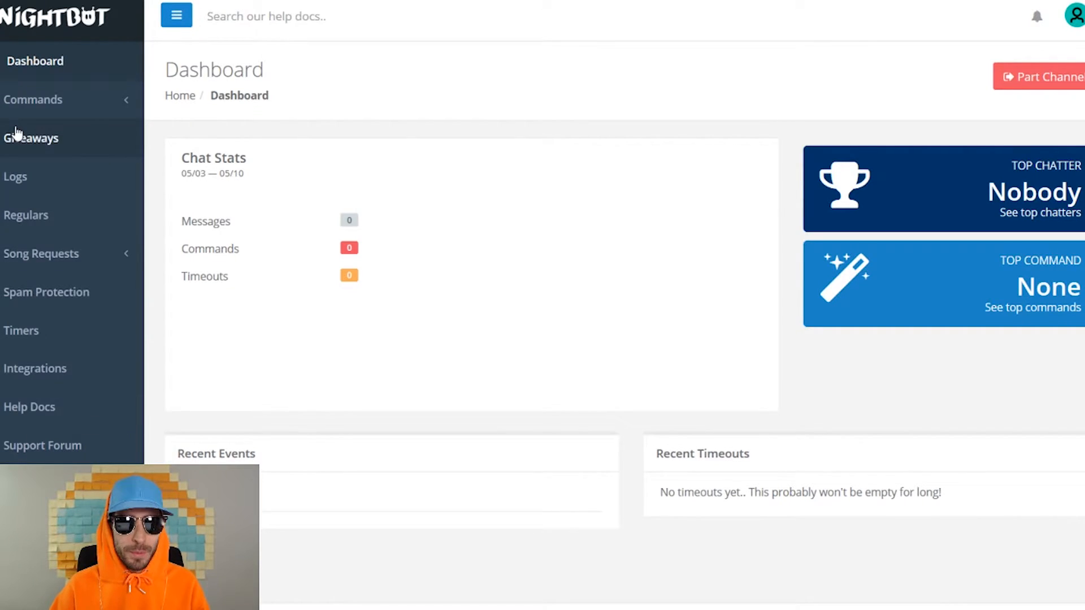
Expand Commands in the sidebar and go to the Custom commands page
left_click(33, 99)
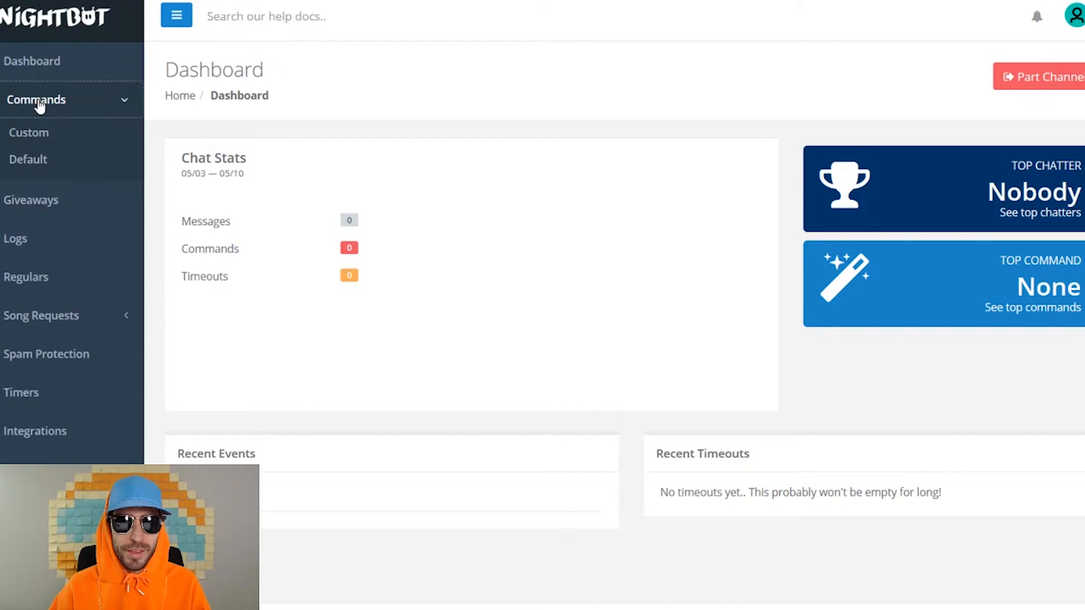
left_click(29, 132)
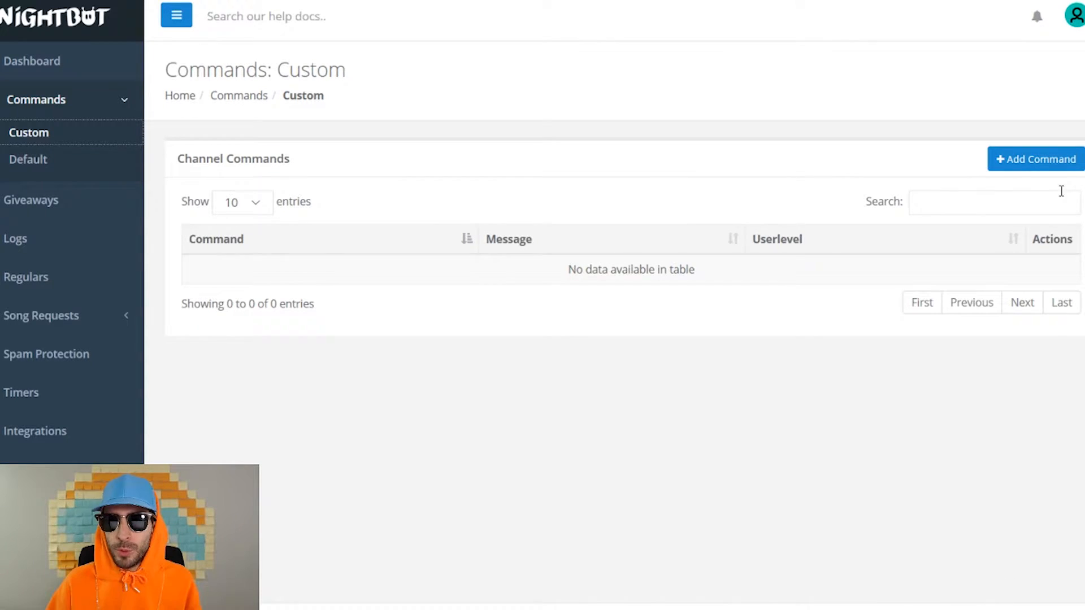
Begin adding a new custom command named !discord
left_click(1035, 158)
type("!discord")
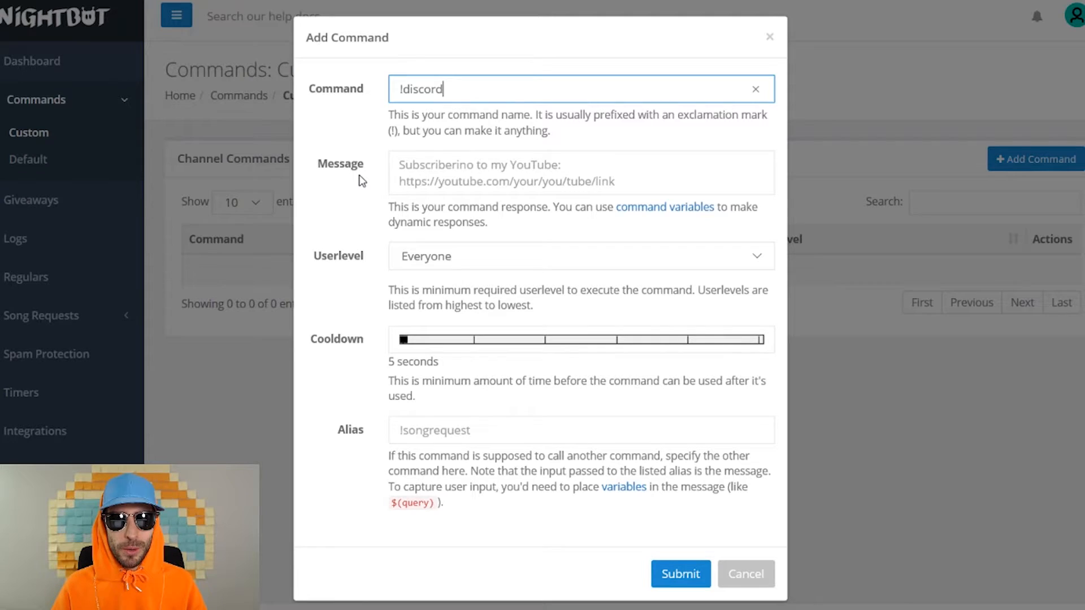
Give !discord the message 'Join The Community' with the pasted invite link, 6-second cooldown, and submit
type("Join The Community")
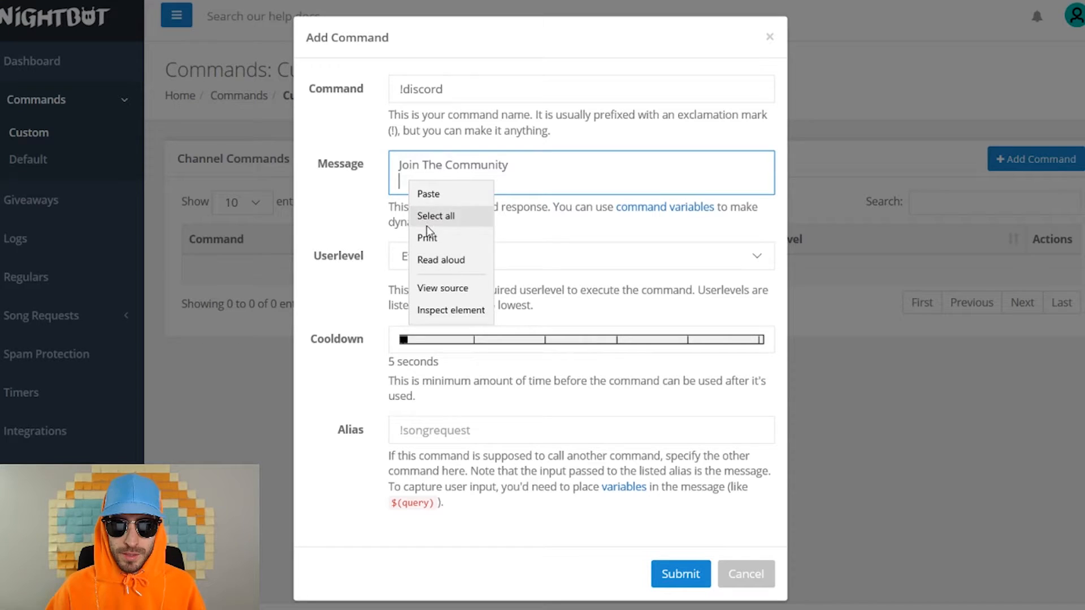
left_click(428, 194)
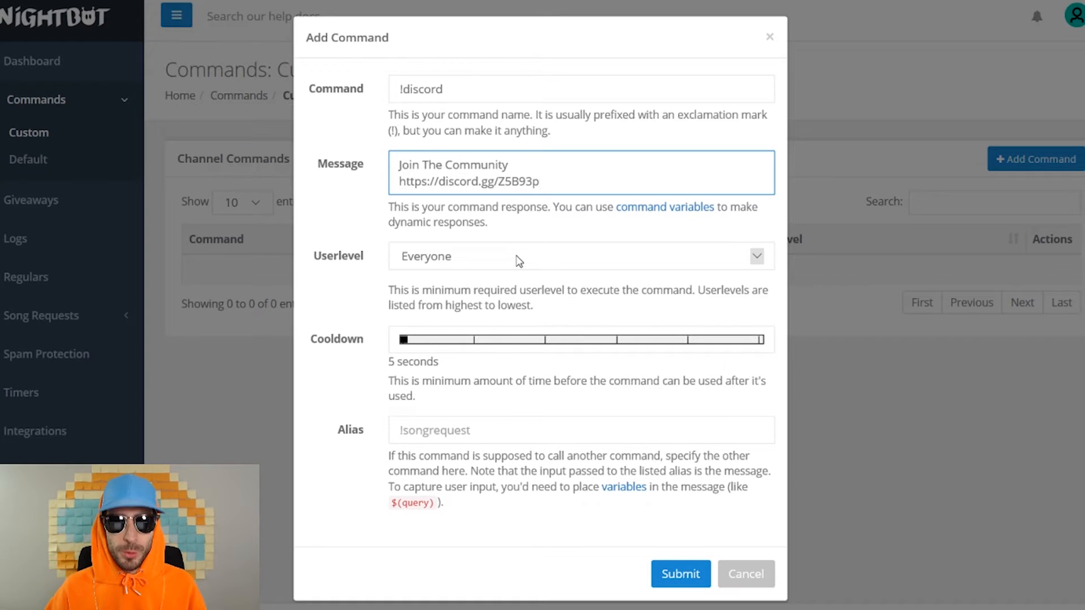
left_click(581, 256)
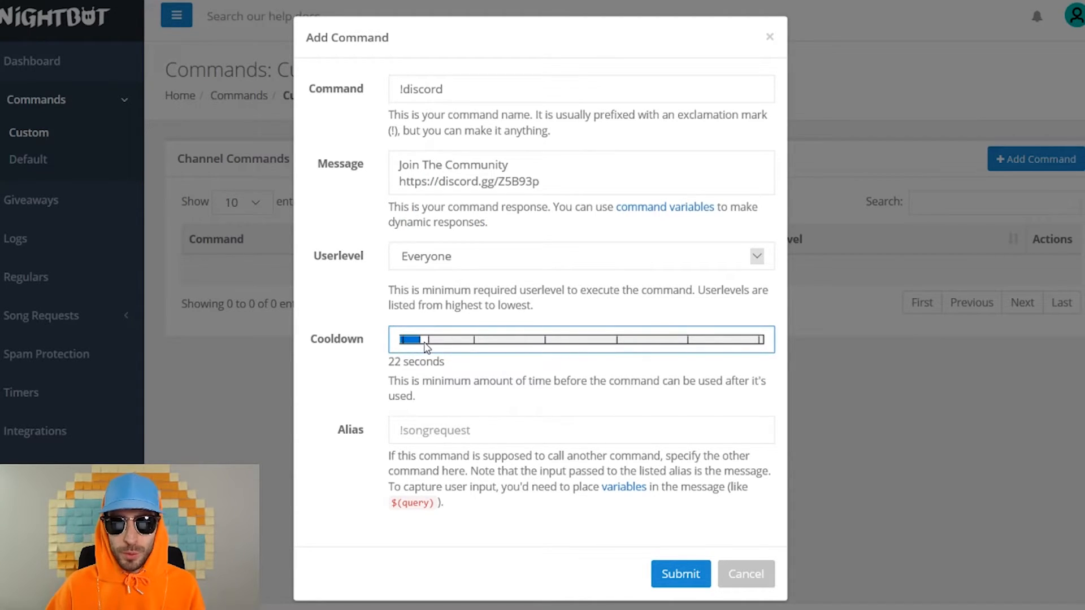
left_click_drag(429, 339, 404, 339)
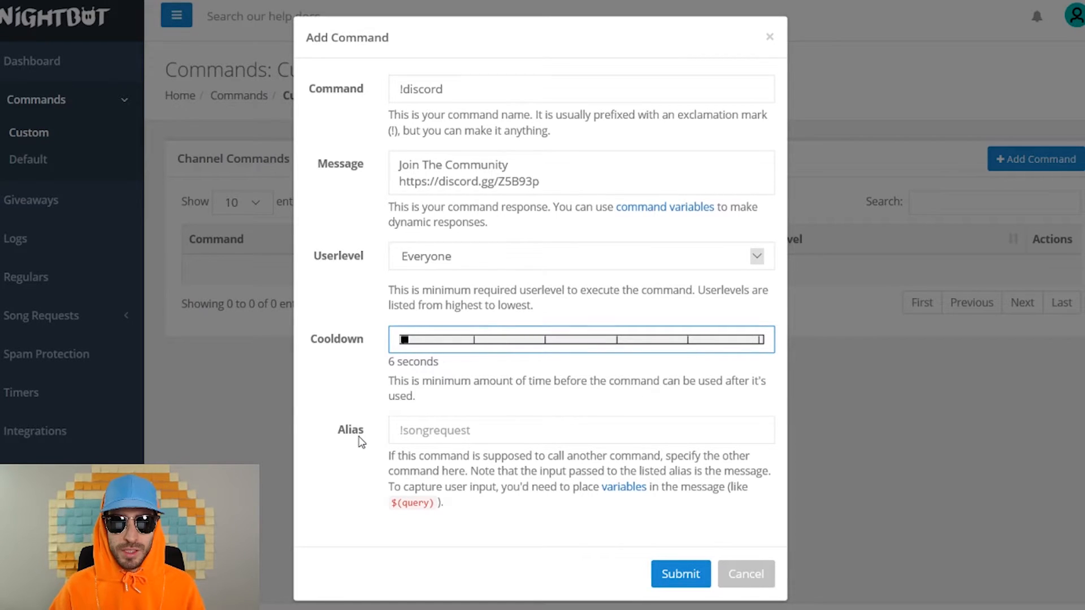
mouse_move(959, 416)
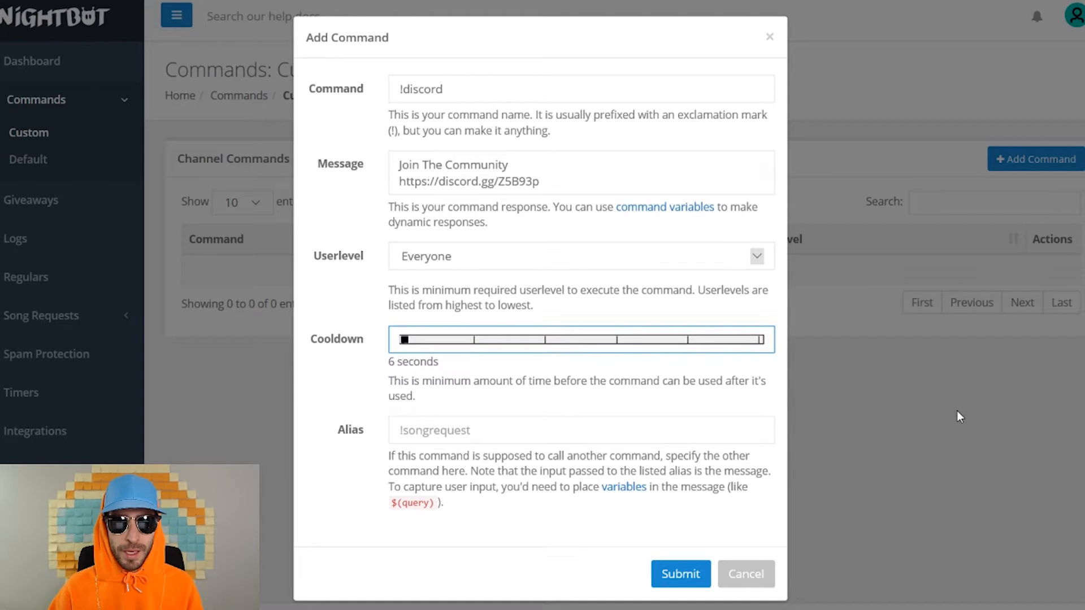
left_click(679, 574)
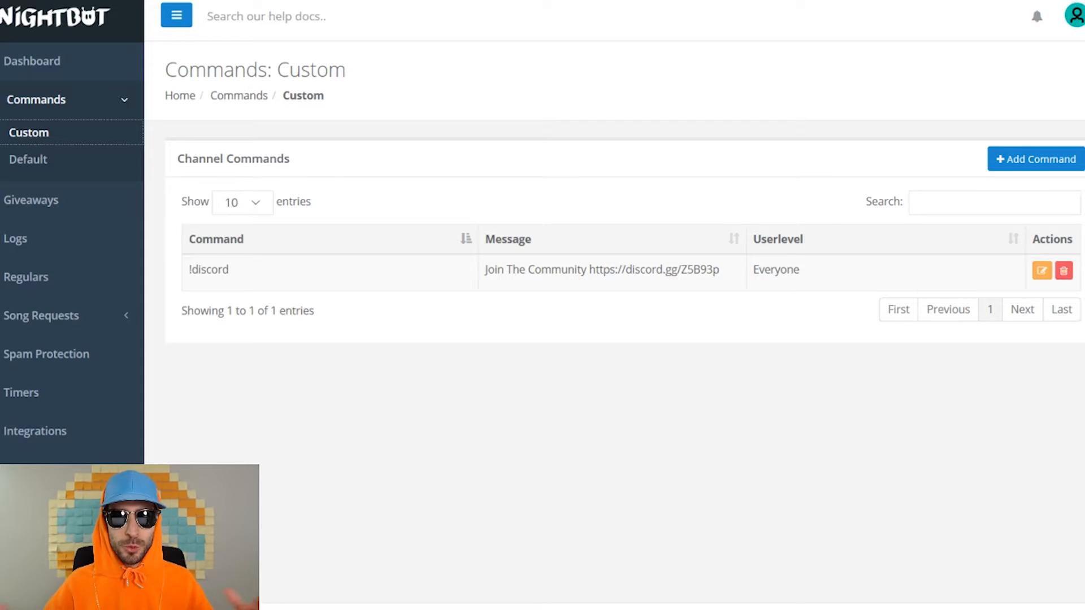
Start another custom command for !youtube
left_click(1035, 158)
type("!youtube")
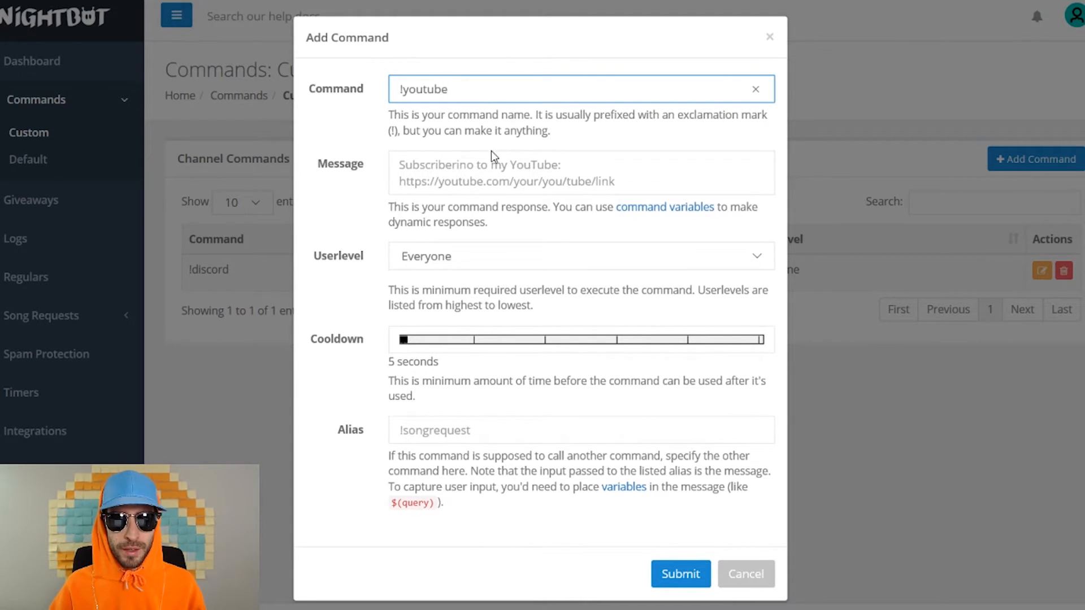
Save !youtube with the message 'check out my youtube!!'
type("check out my youtube!!")
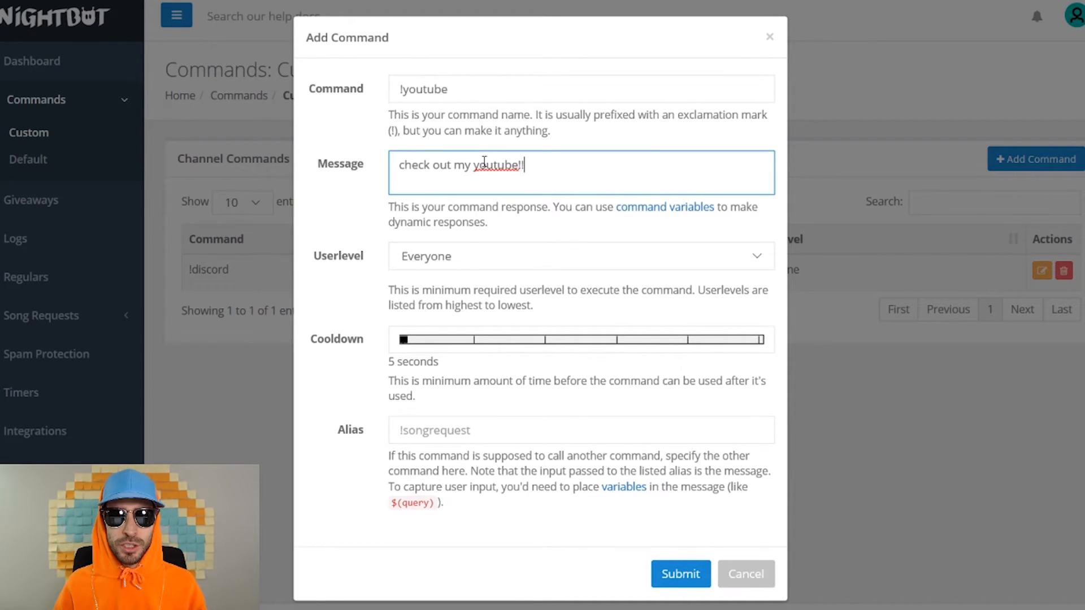
left_click(679, 574)
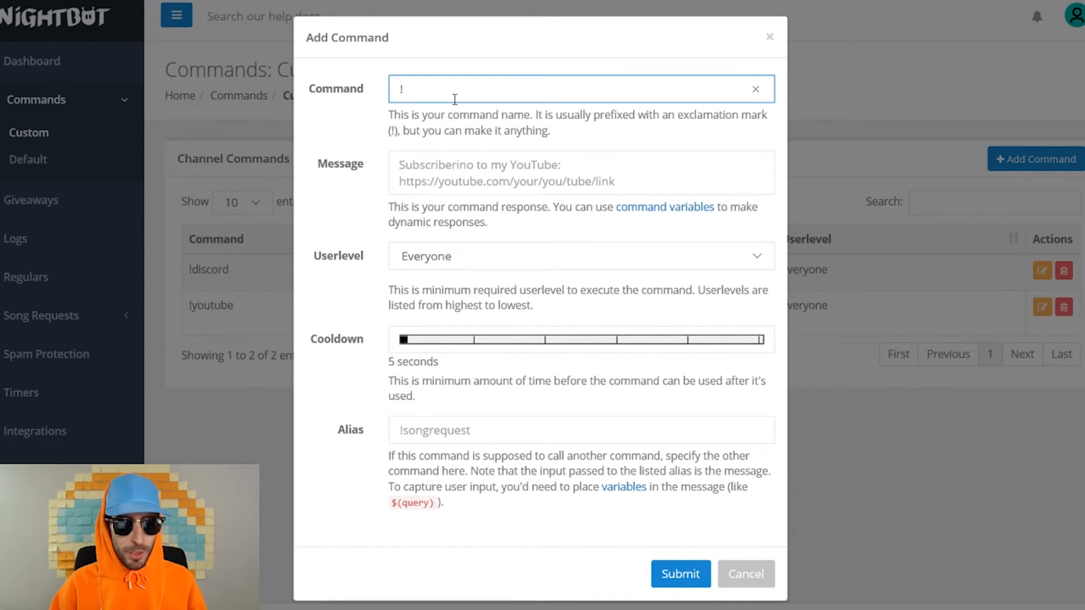
Save the !twitter command with the message 'Let's connect!'
type("twitter")
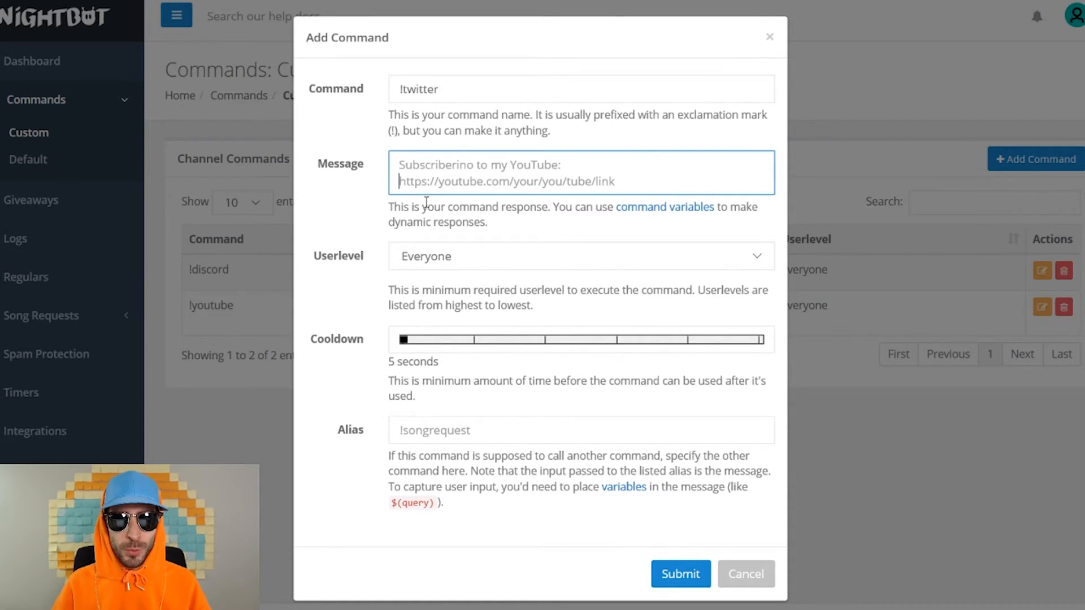
type("Let's connect!")
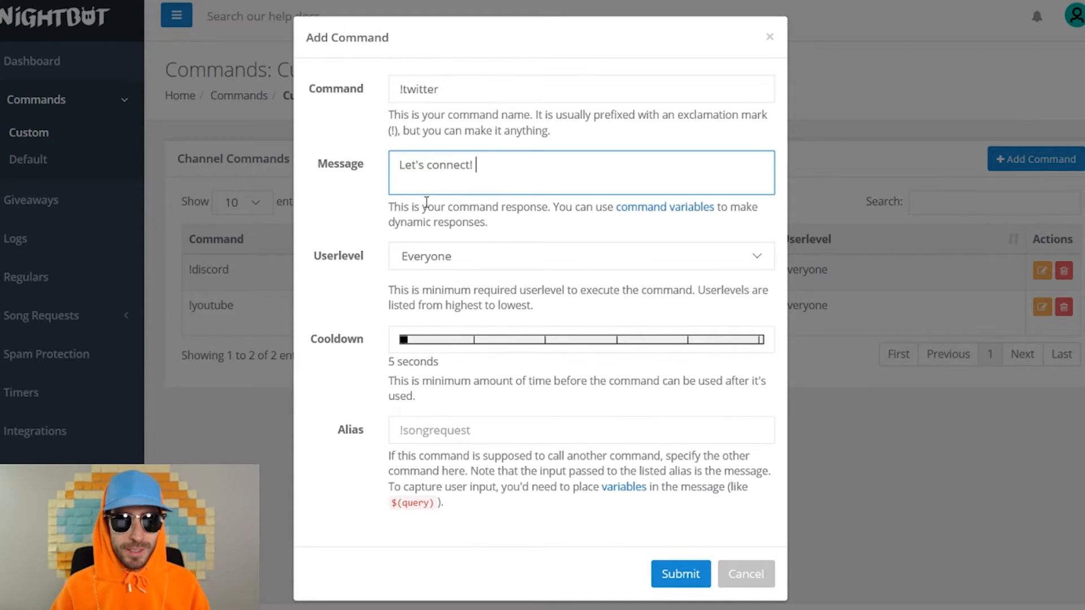
left_click(679, 574)
type("!insta")
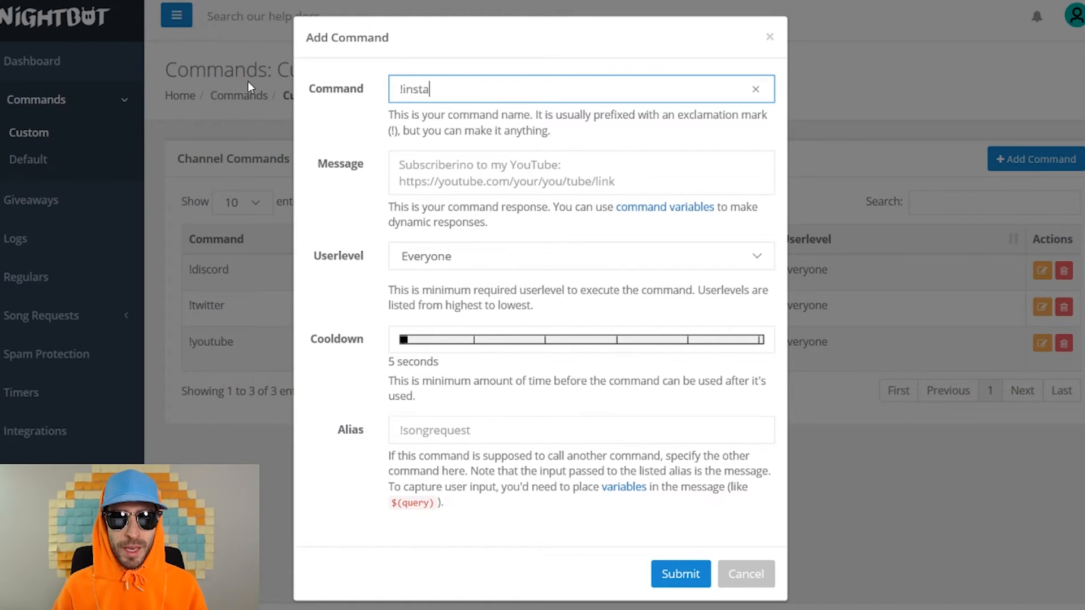
Save the !insta command with the message 'Check out my clips'
type("Check out my clips")
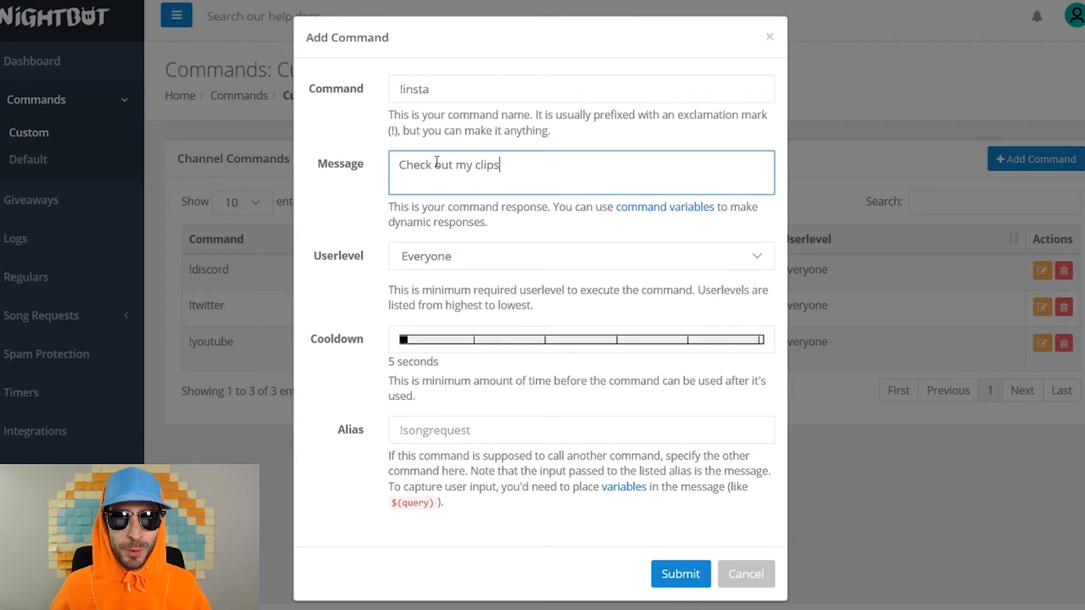
left_click(679, 573)
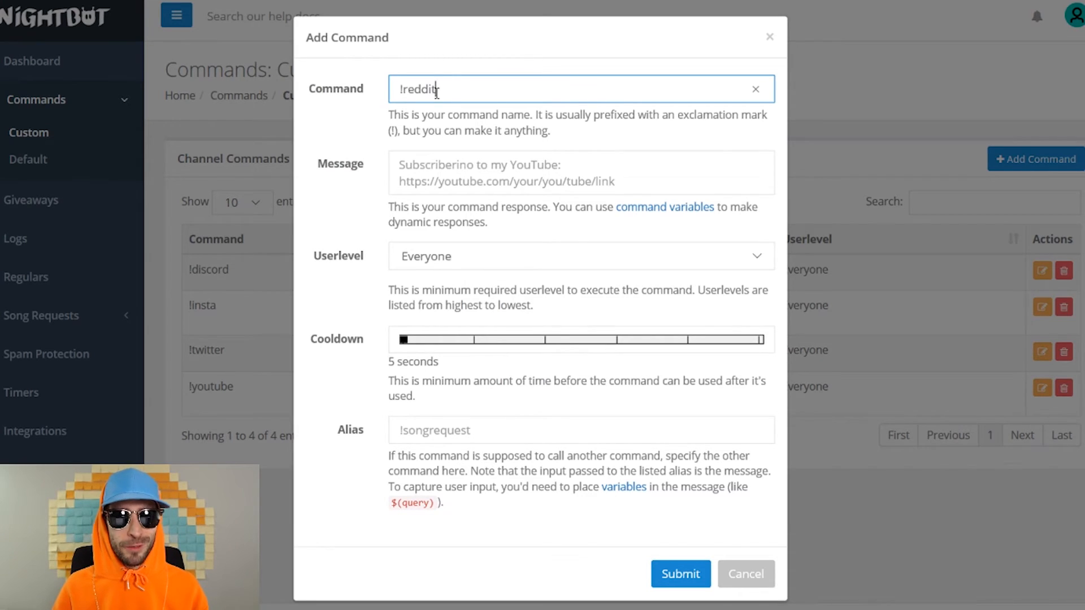
Submit the !reddit command with its message and link
left_click(679, 573)
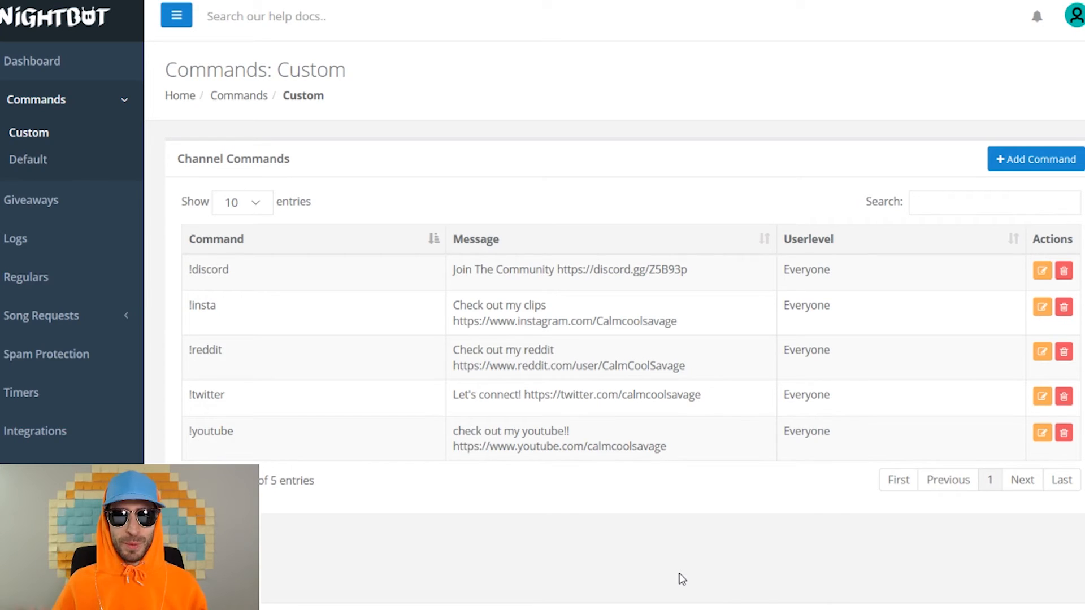